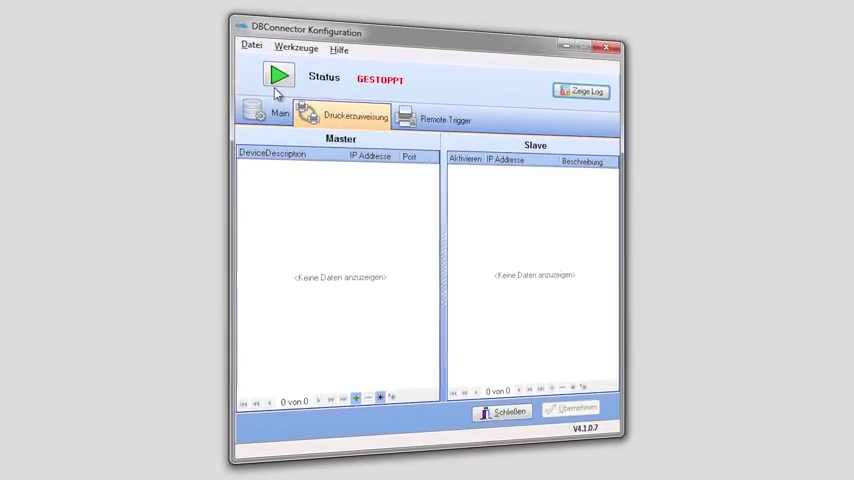
# Start the DBConnector so it reads LAUFEND and show the Main connection settings.
pyautogui.click(279, 74)
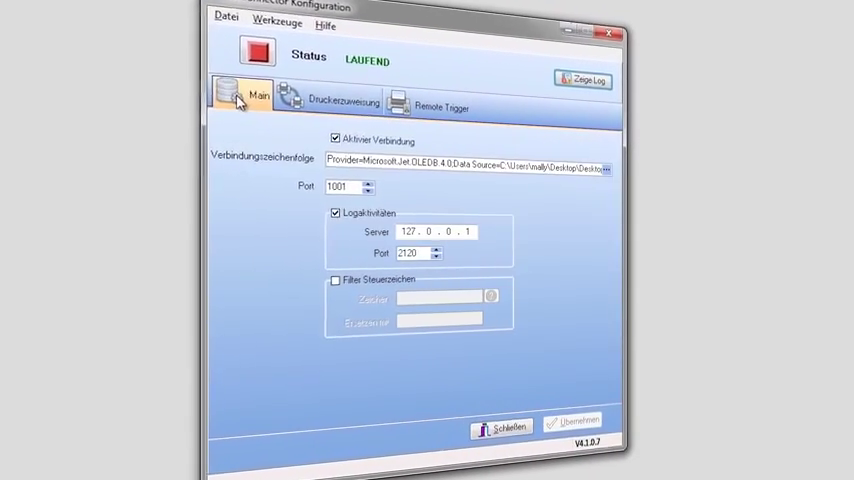
pyautogui.click(582, 80)
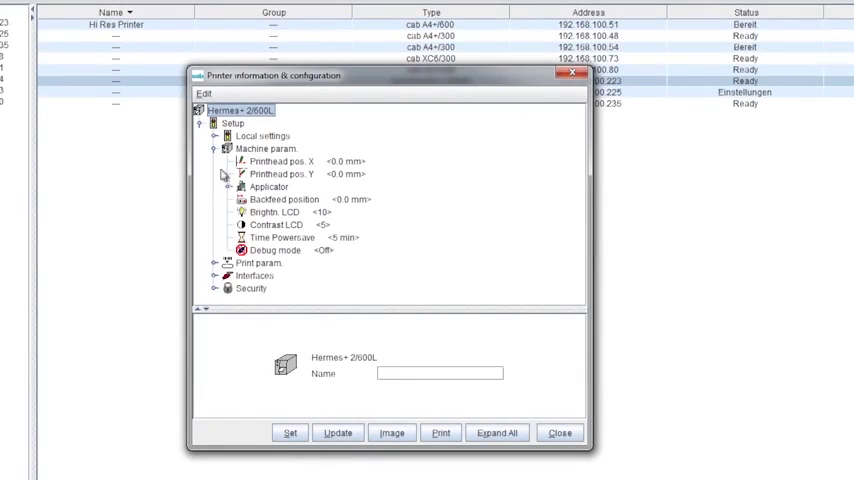
# Expand Setup > Machine param. > Applicator for the Hermes+ 2/600L printer.
pyautogui.click(229, 186)
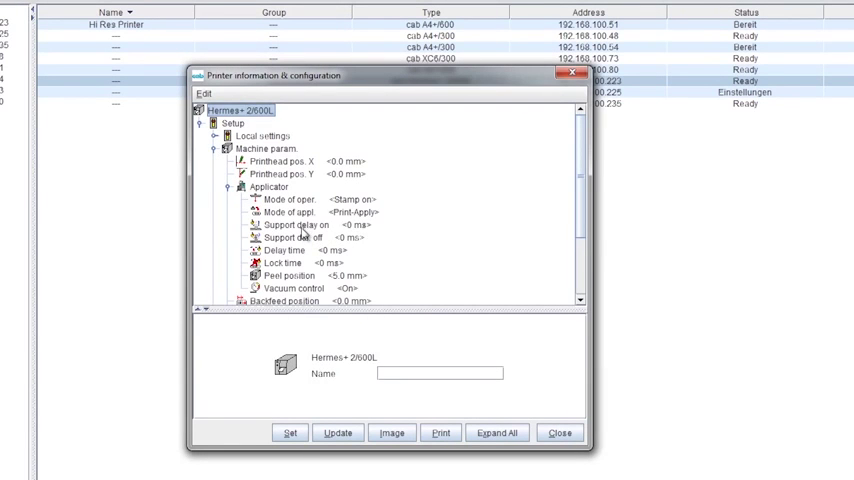
pyautogui.click(296, 224)
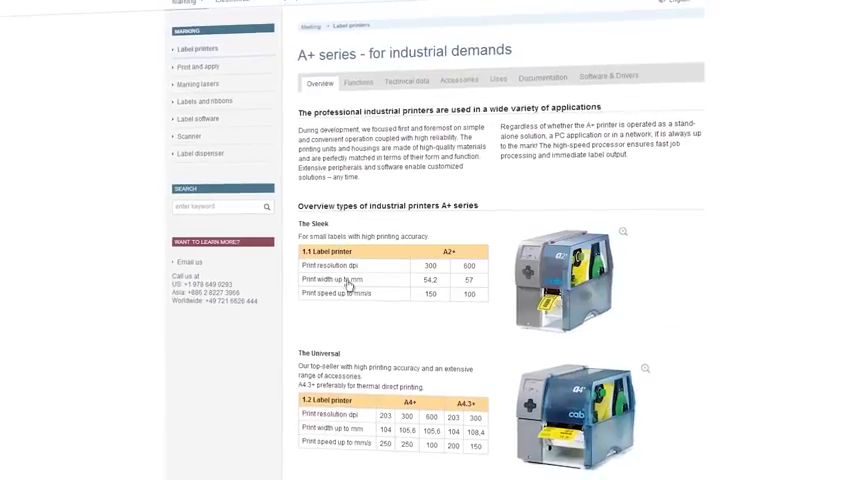
# Scroll the A+ series page past the A6+ and A8+ tables to the series videos.
pyautogui.scroll(-3)
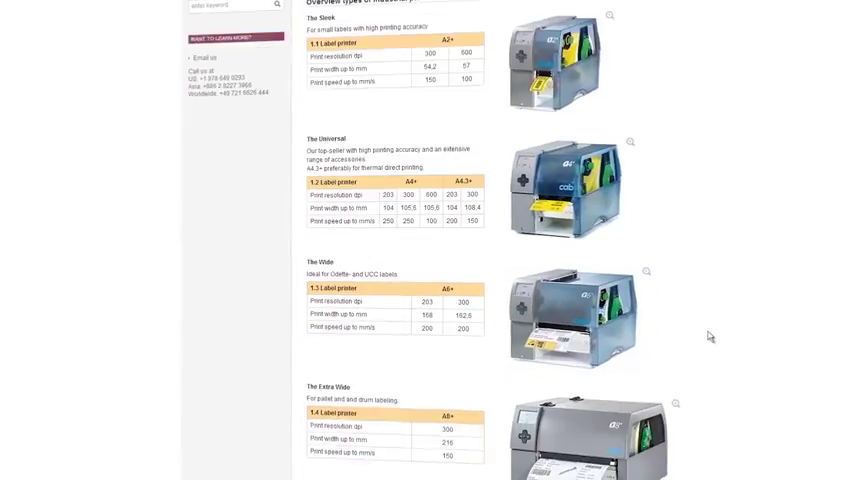
pyautogui.scroll(-3)
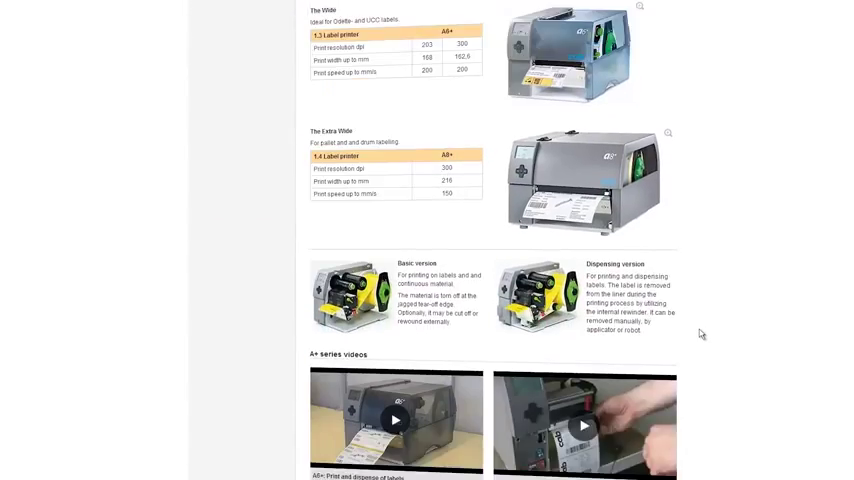